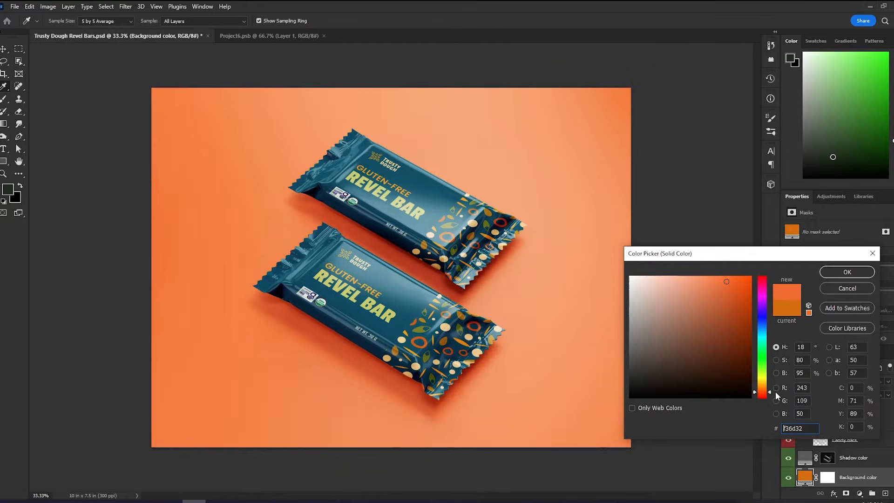
- Apply the orange fill and open the ALL CANS 2.psd three-can mockup tab
left_click(398, 36)
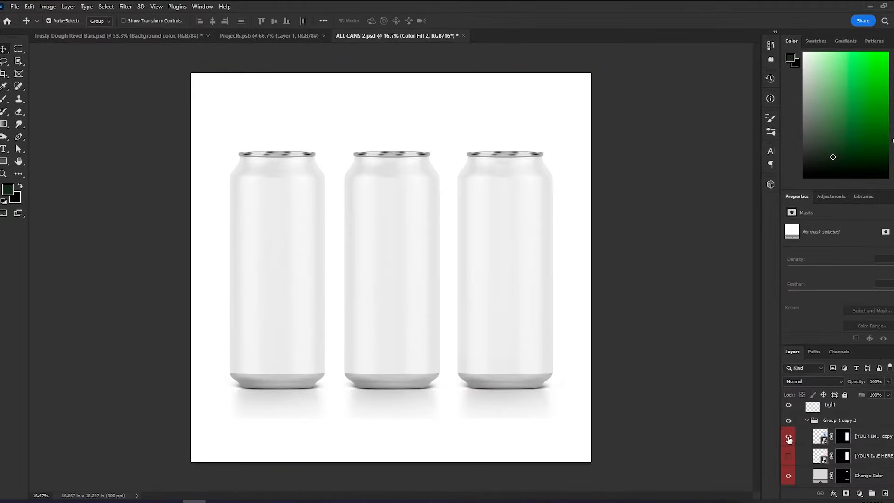